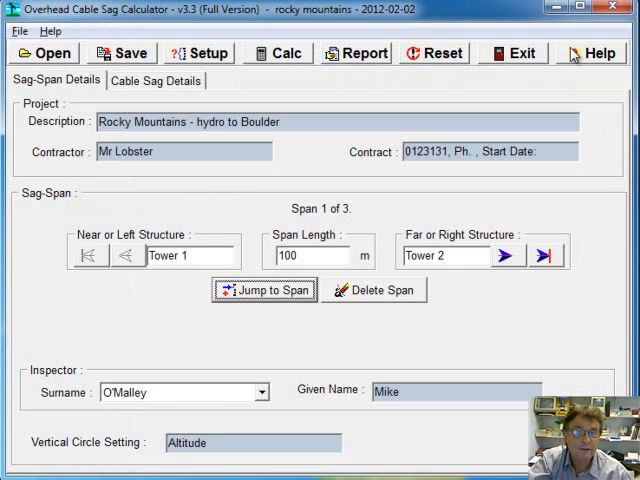
# Cancel a first reset warning, then bring the reset warning up again.
pyautogui.press('alt+tab')
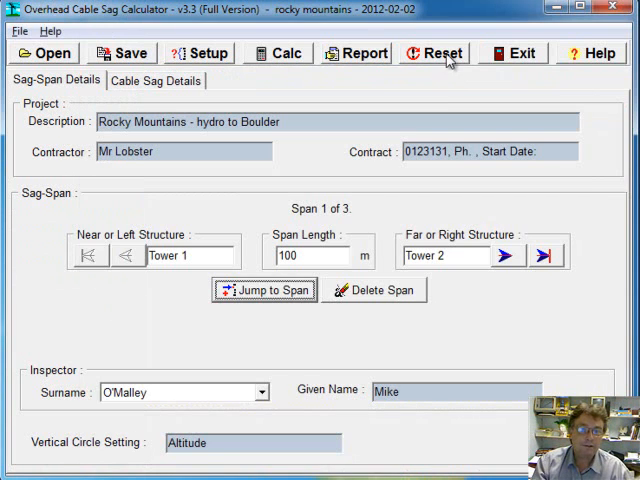
pyautogui.click(436, 52)
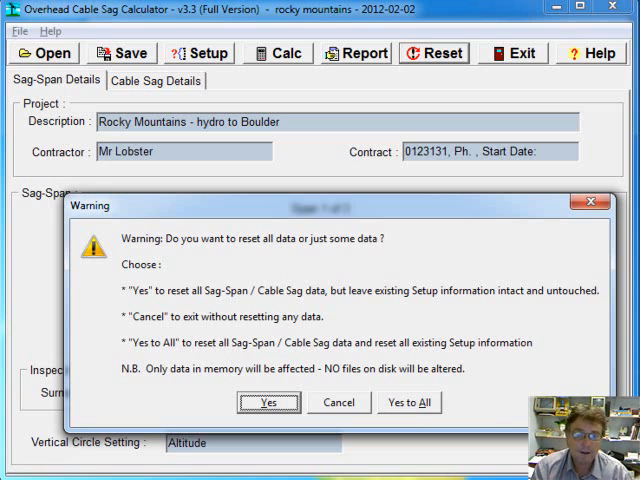
pyautogui.moveTo(144, 304)
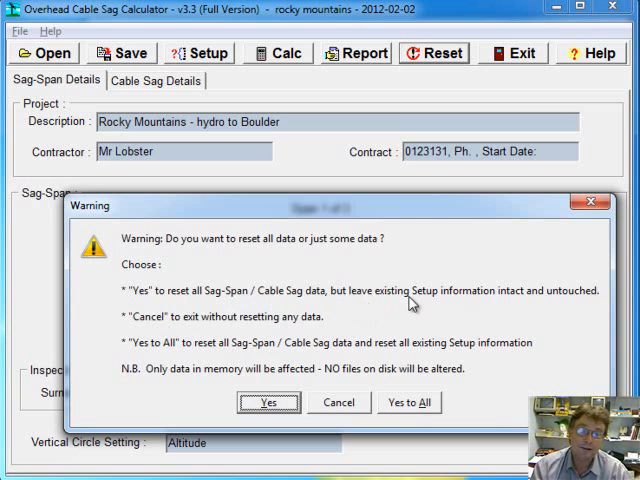
pyautogui.moveTo(160, 340)
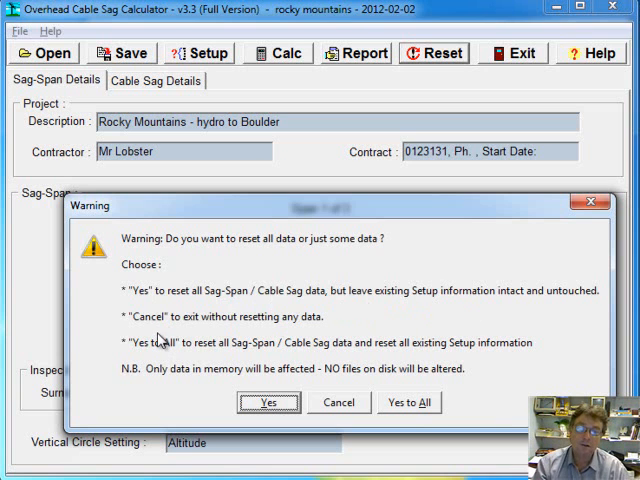
pyautogui.moveTo(176, 356)
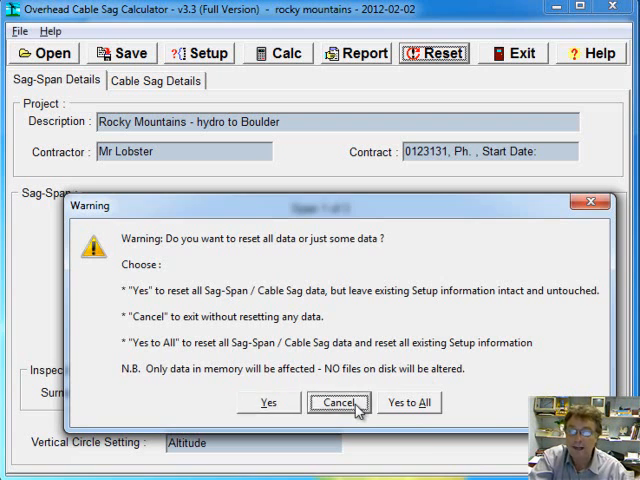
pyautogui.click(338, 402)
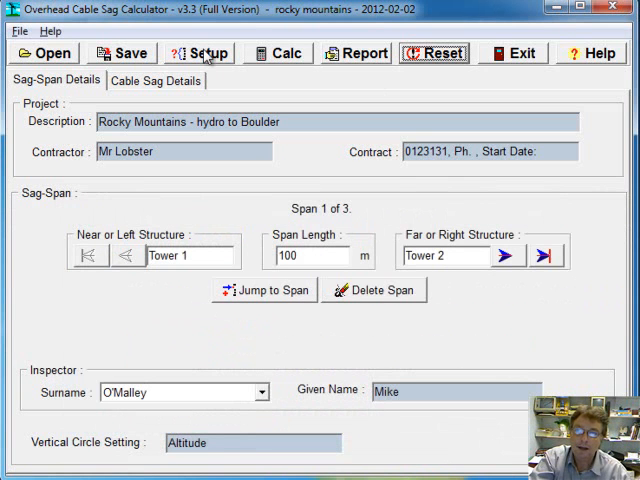
pyautogui.click(434, 52)
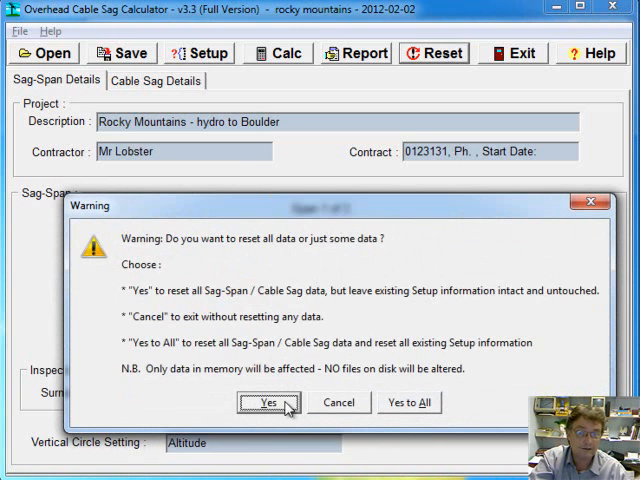
# Reset only the sag data, keeping setup details, and check Cable Sag Details.
pyautogui.click(268, 402)
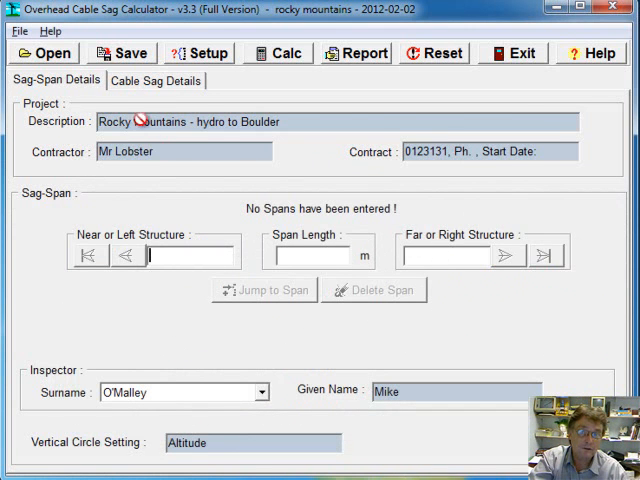
pyautogui.click(156, 80)
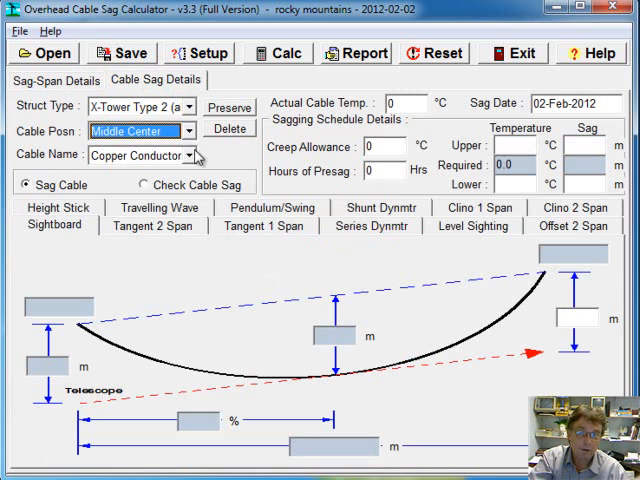
pyautogui.moveTo(228, 170)
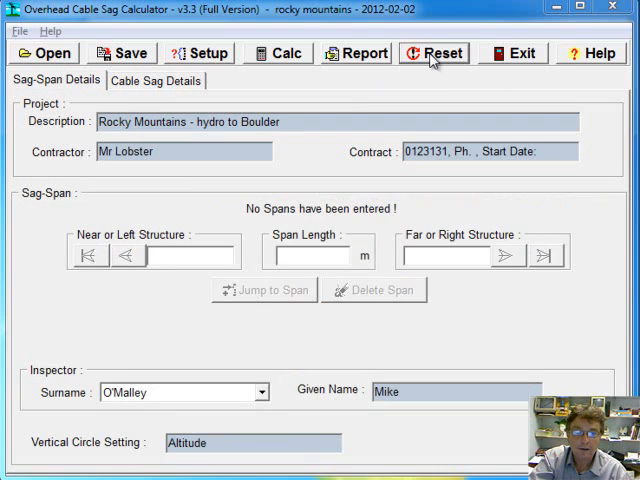
# Reset with Yes to All so project, contractor and inspector setup details are wiped too.
pyautogui.click(434, 52)
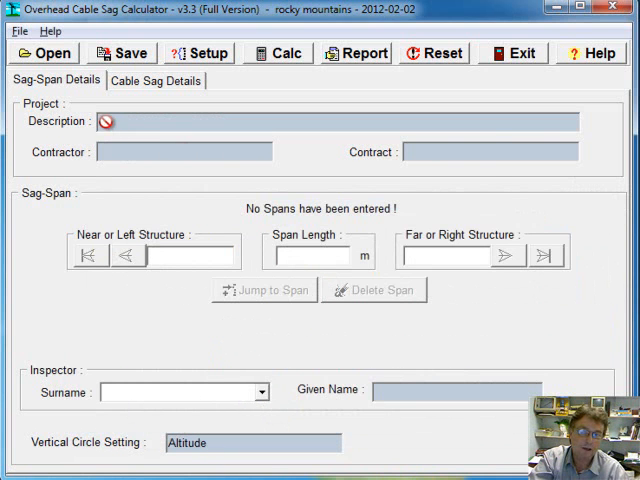
pyautogui.click(156, 80)
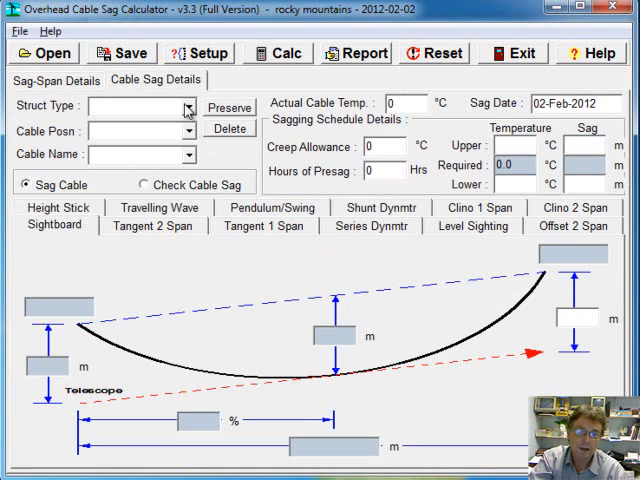
pyautogui.click(130, 130)
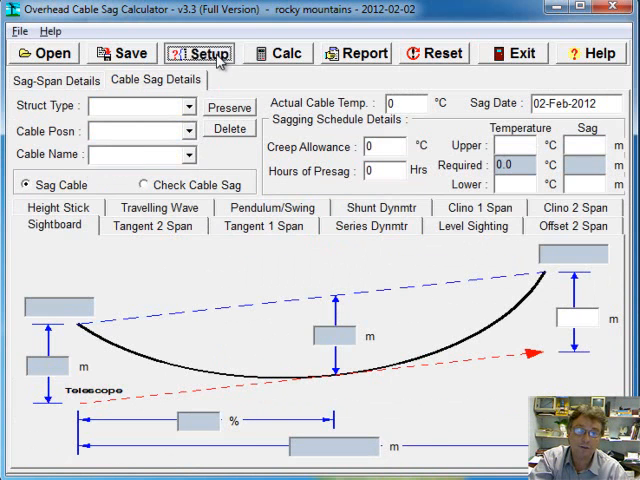
pyautogui.click(198, 52)
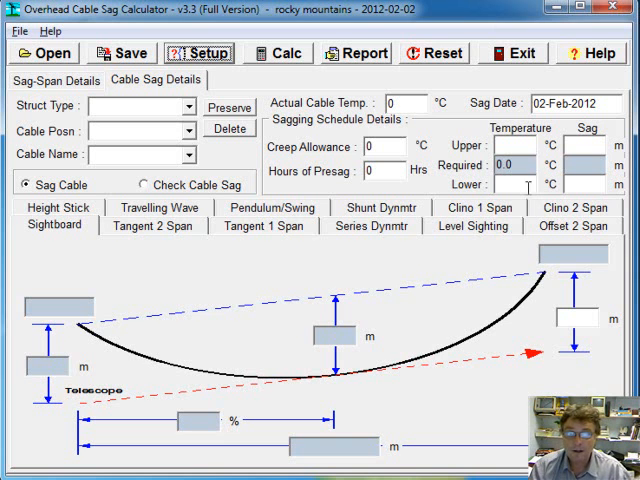
pyautogui.click(432, 52)
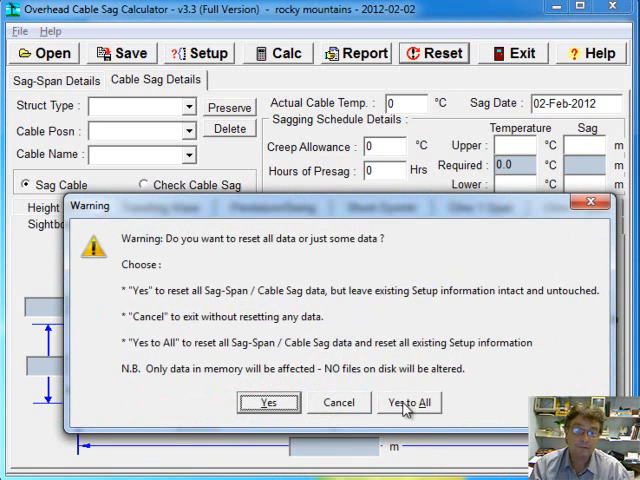
pyautogui.click(408, 402)
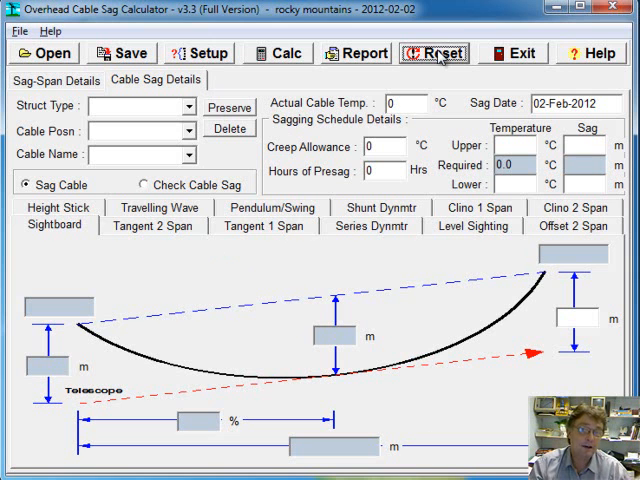
pyautogui.moveTo(436, 52)
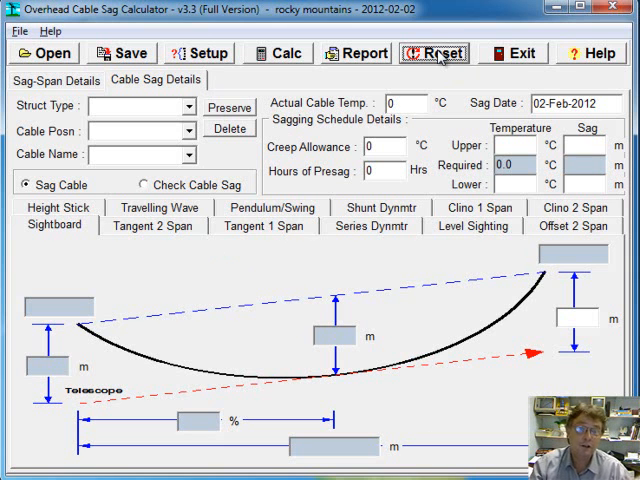
# Start a new empty project and bring up the Save As window for it.
pyautogui.click(434, 52)
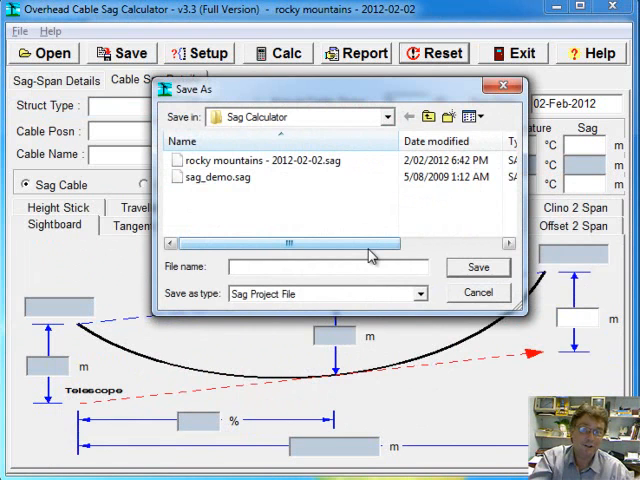
pyautogui.moveTo(468, 284)
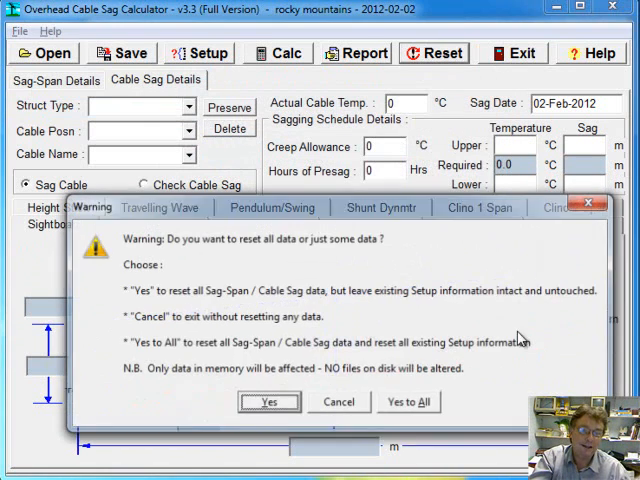
pyautogui.click(268, 400)
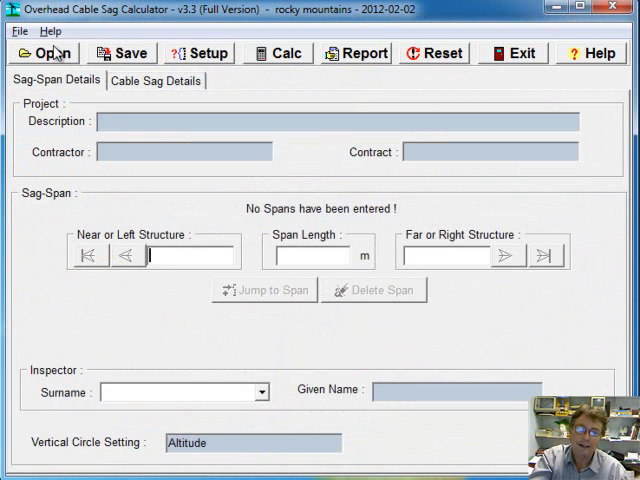
pyautogui.click(128, 52)
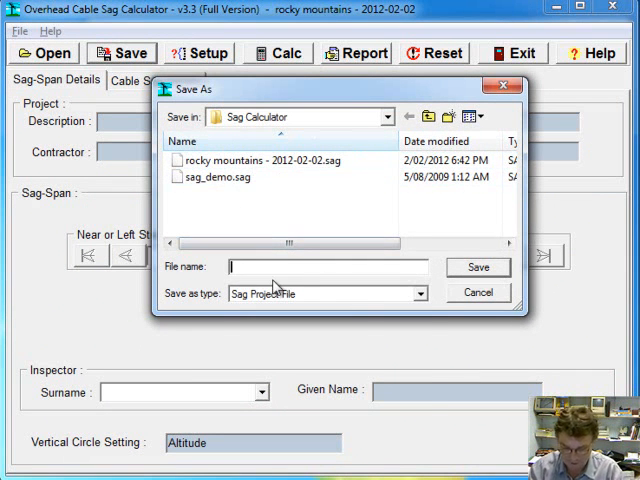
# Enter a file name like 'Rocky Mounta 12345, Start Date', then cancel without saving.
pyautogui.write('Rocky Mountains 2 - steep part (Contract ID')
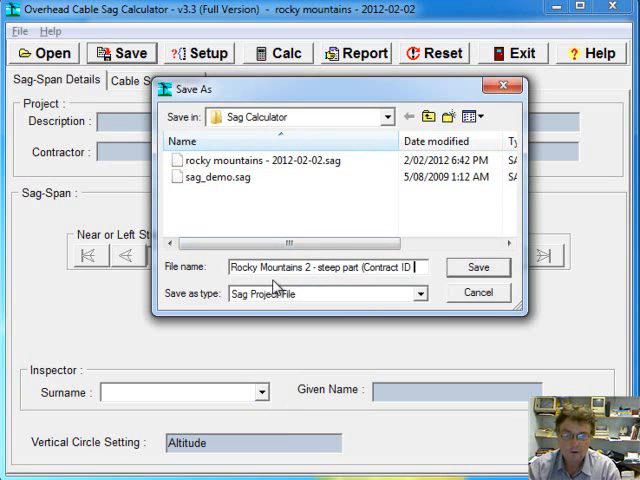
pyautogui.write('12345)')
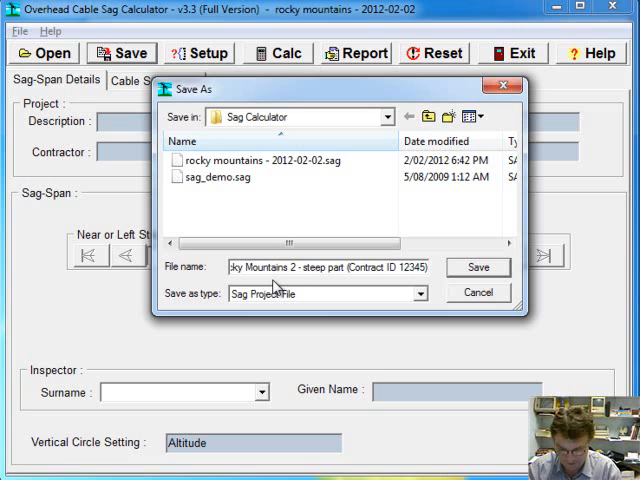
pyautogui.write(', Start Date')
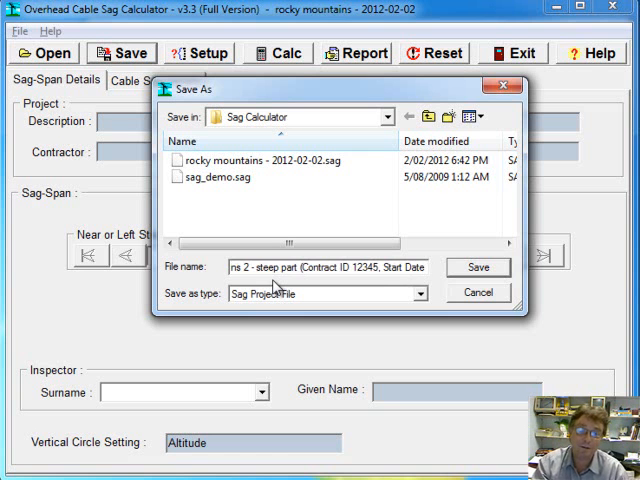
pyautogui.click(478, 268)
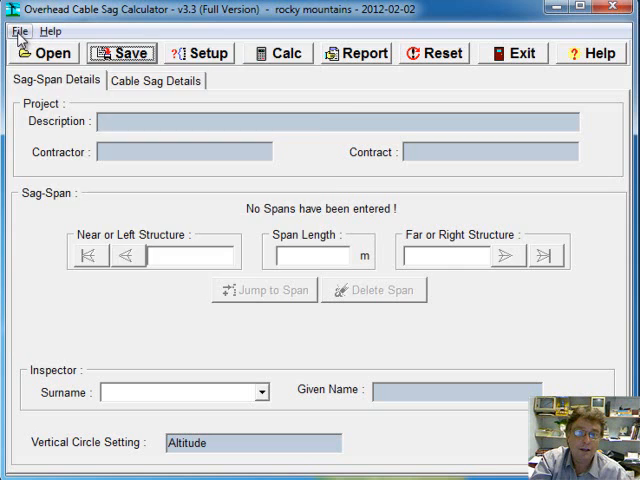
# Load the saved rocky mountains - 2012-02-02.sag project.
pyautogui.click(18, 32)
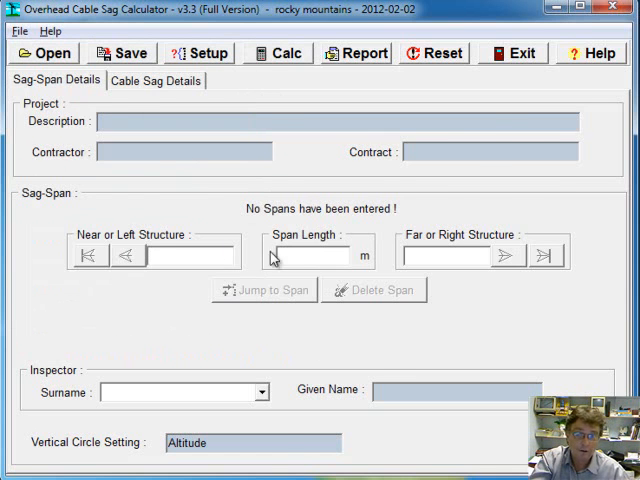
pyautogui.click(156, 80)
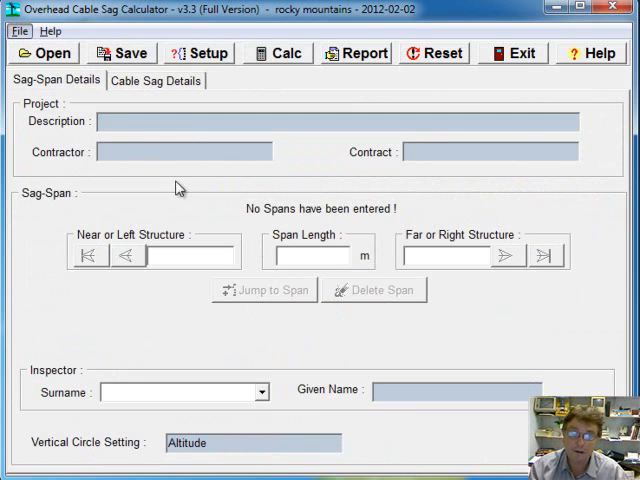
pyautogui.click(44, 52)
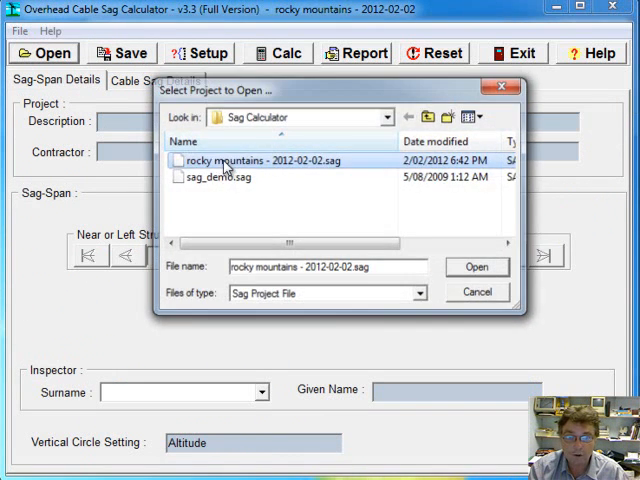
pyautogui.click(476, 268)
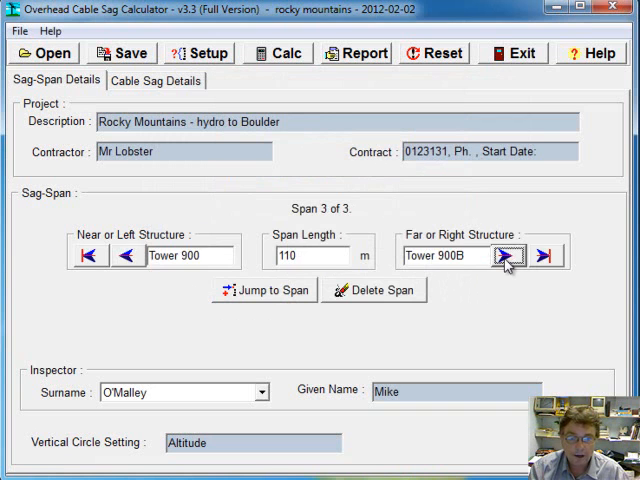
# Add a fourth 200 m span T333 and meet the unsaved-data warning from the File menu.
pyautogui.click(504, 256)
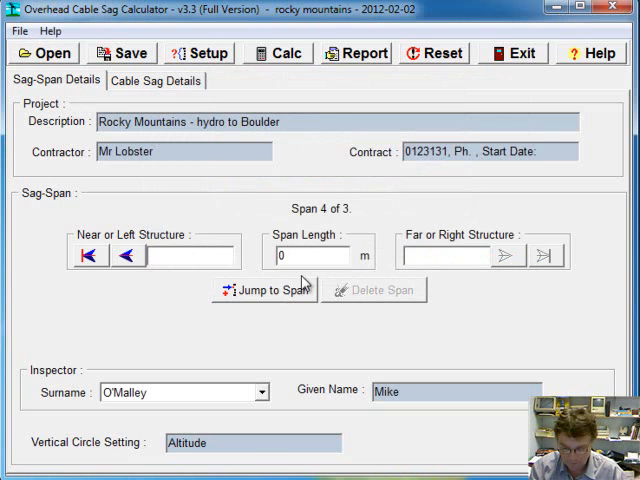
pyautogui.write('T3333')
pyautogui.click(446, 256)
pyautogui.write('T334')
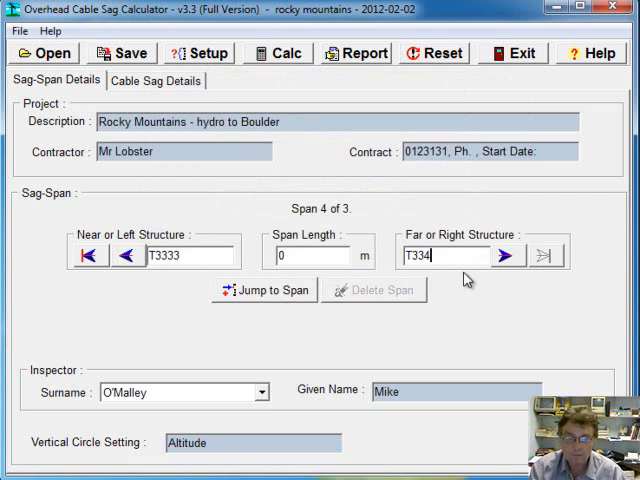
pyautogui.write('200')
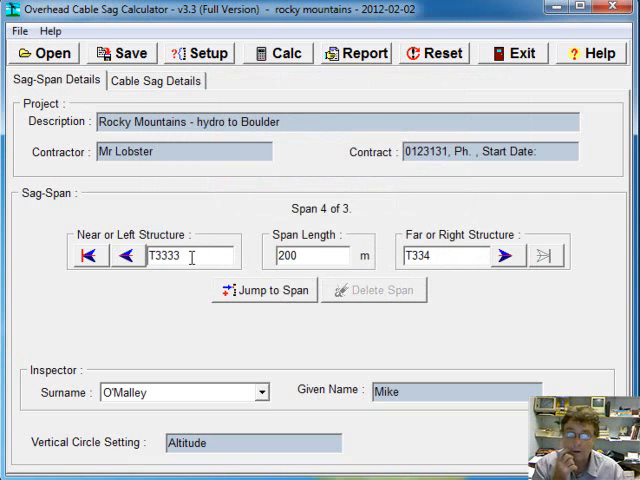
pyautogui.click(18, 32)
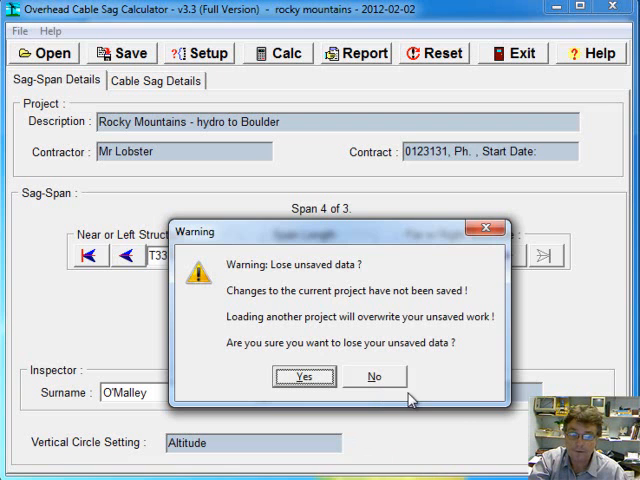
pyautogui.click(304, 376)
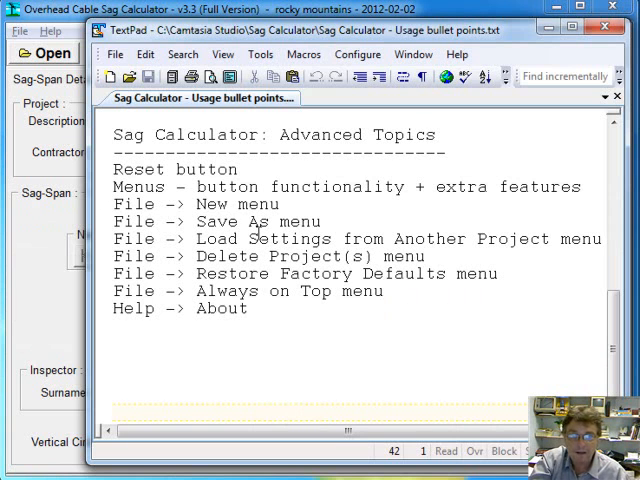
# Reopen rocky mountains - 2012-02-02.sag, discarding the unsaved fourth span.
pyautogui.click(18, 32)
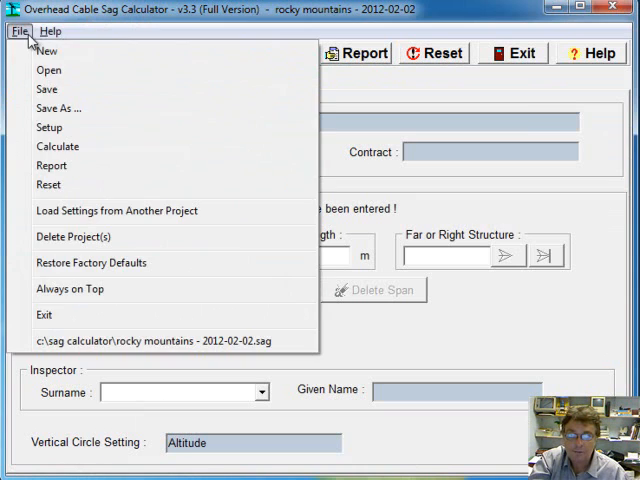
pyautogui.click(48, 68)
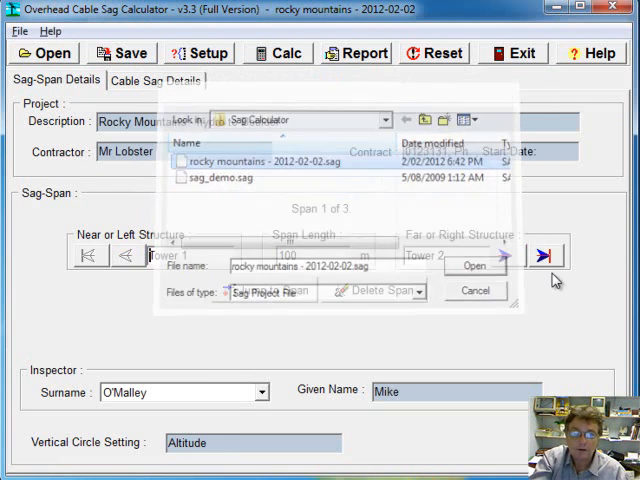
pyautogui.click(476, 266)
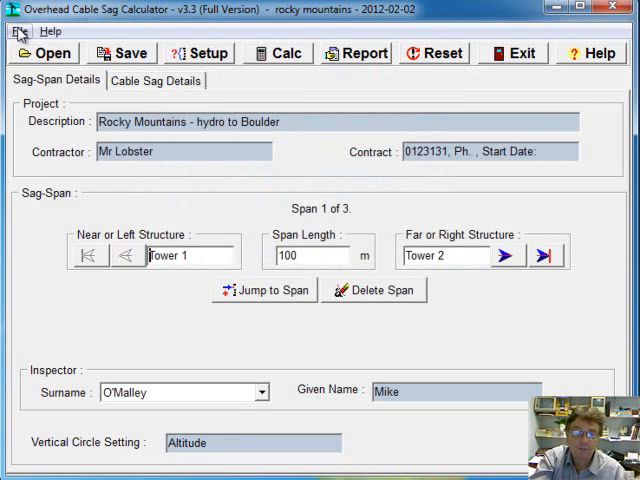
# Save a copy named 'rocky mountains - 2012-02-02 - steep section' and confirm it appears in the project list.
pyautogui.click(120, 52)
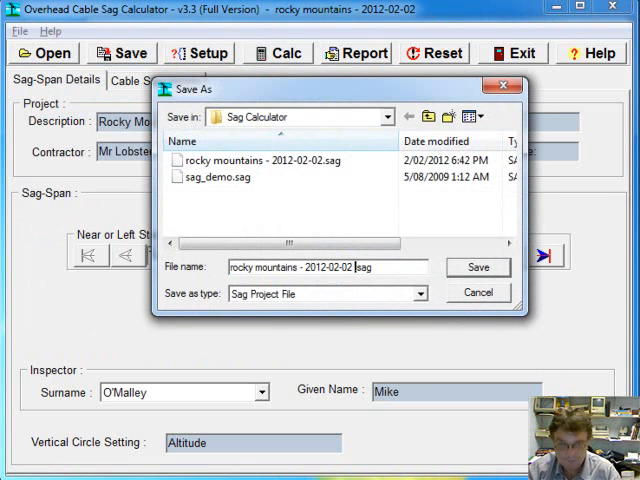
pyautogui.write('- stge')
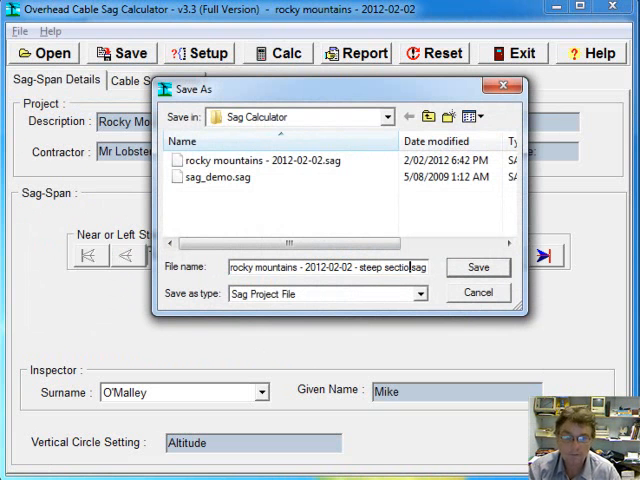
pyautogui.click(478, 268)
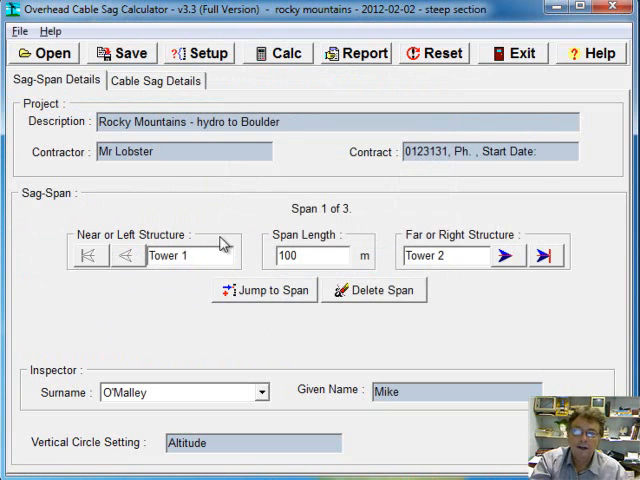
pyautogui.click(44, 52)
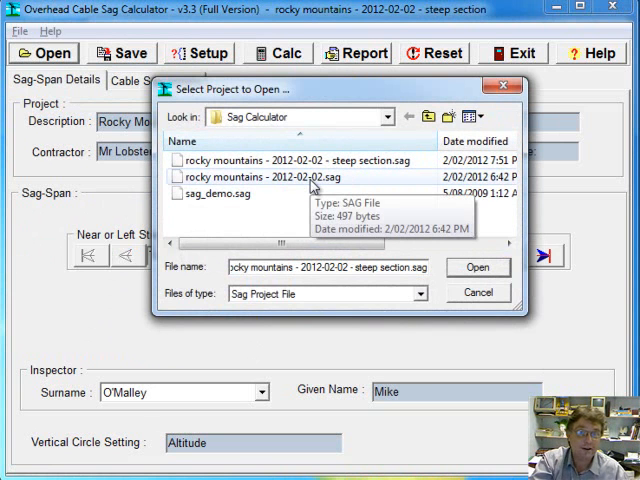
pyautogui.click(478, 268)
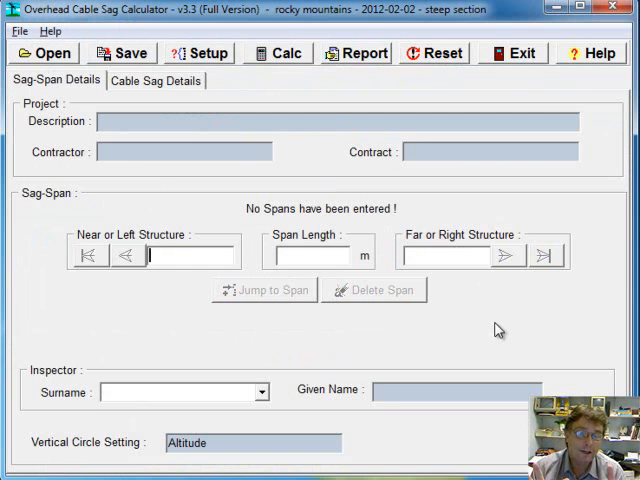
pyautogui.click(196, 52)
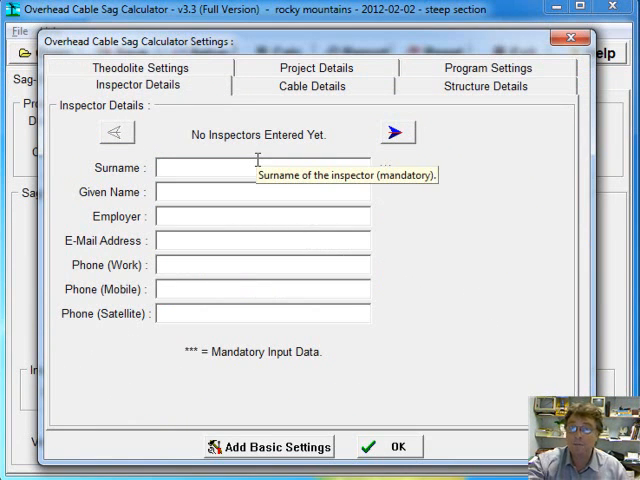
pyautogui.moveTo(282, 132)
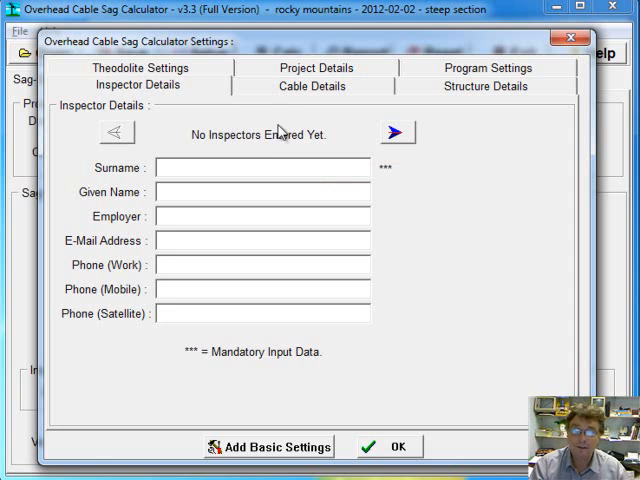
pyautogui.click(312, 84)
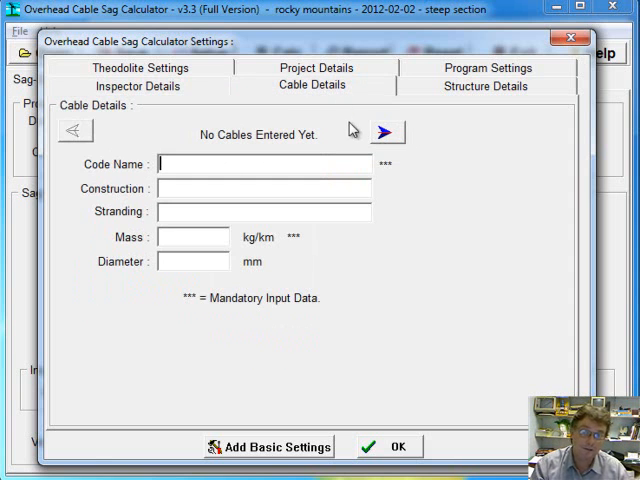
pyautogui.click(484, 86)
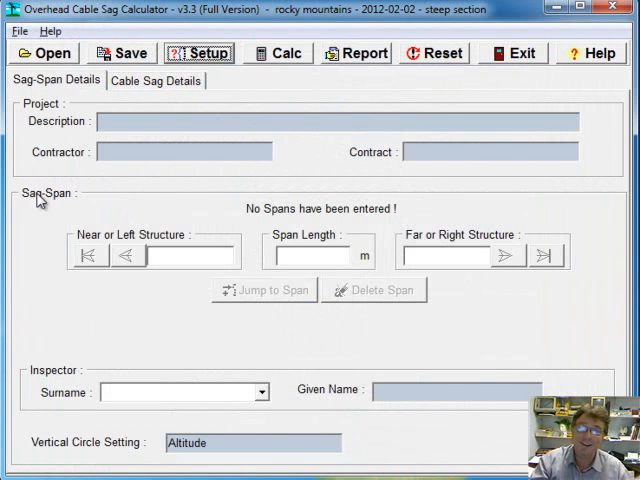
# Load only the setup settings from rocky mountains - 2012-02-02.sag, resetting span data.
pyautogui.click(18, 32)
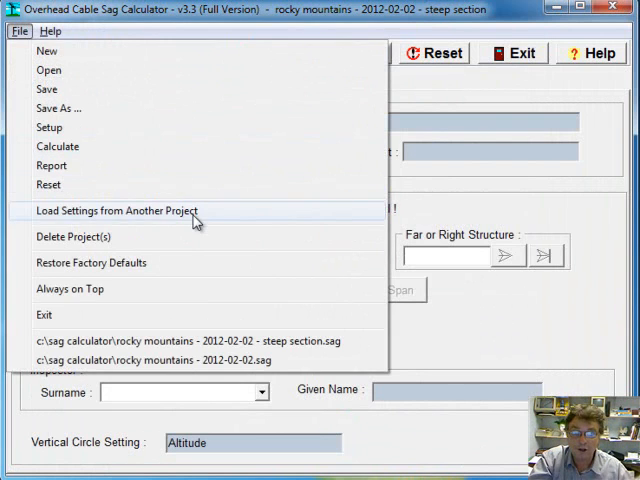
pyautogui.click(110, 210)
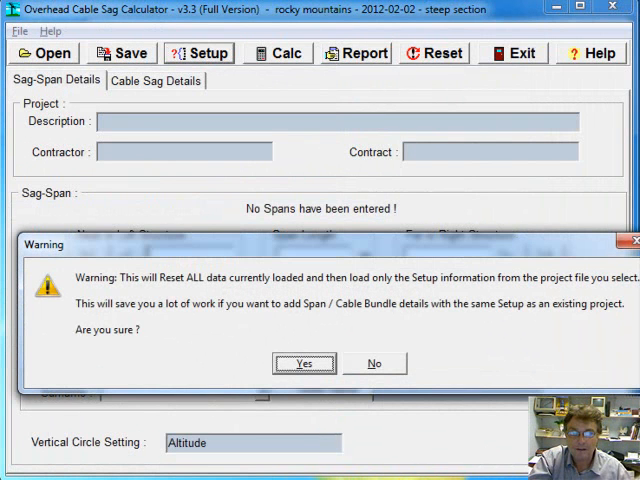
pyautogui.moveTo(478, 310)
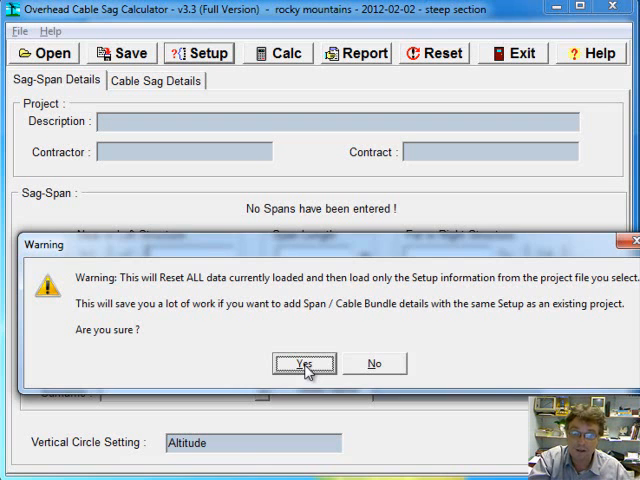
pyautogui.click(304, 364)
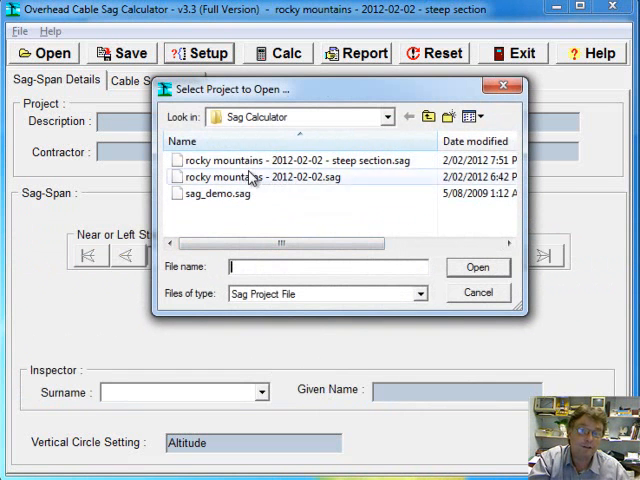
pyautogui.doubleClick(256, 176)
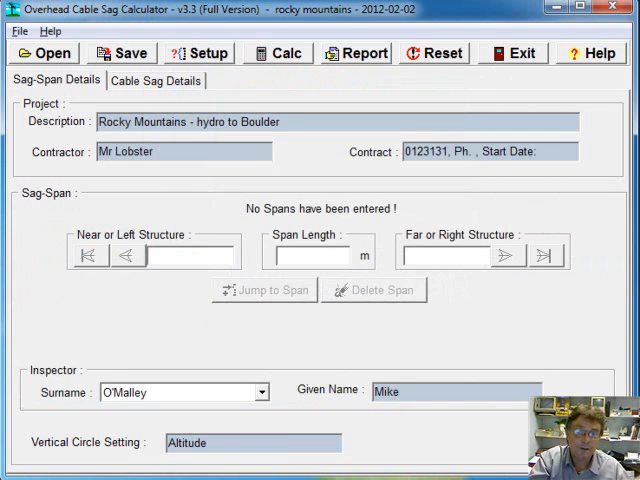
# Review the loaded Setup and Structure Details, then the Cable Sag and Sag-Span Details tabs.
pyautogui.click(196, 52)
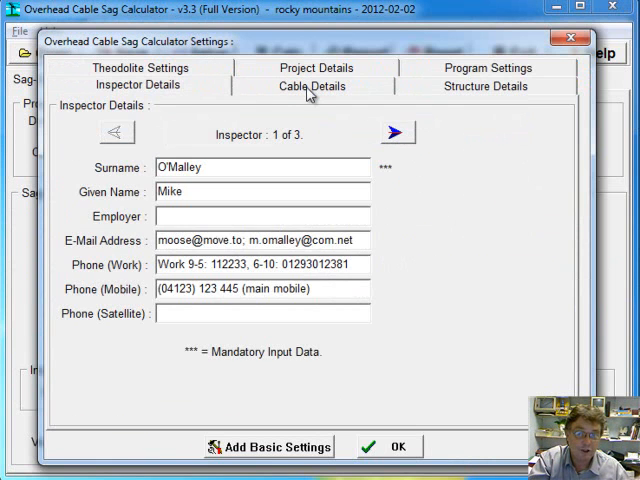
pyautogui.click(484, 86)
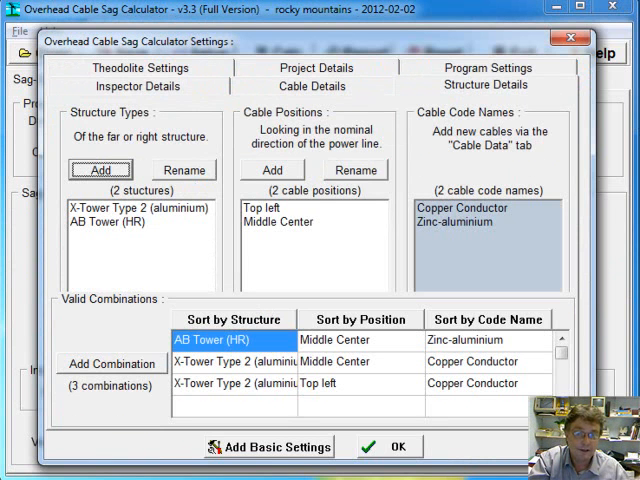
pyautogui.click(386, 446)
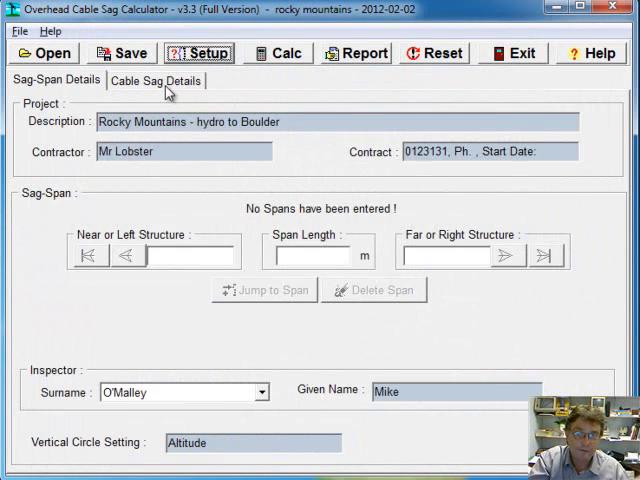
pyautogui.click(156, 80)
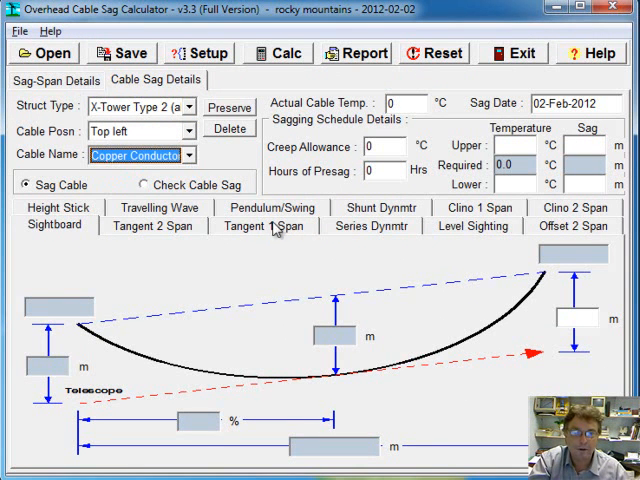
pyautogui.click(56, 80)
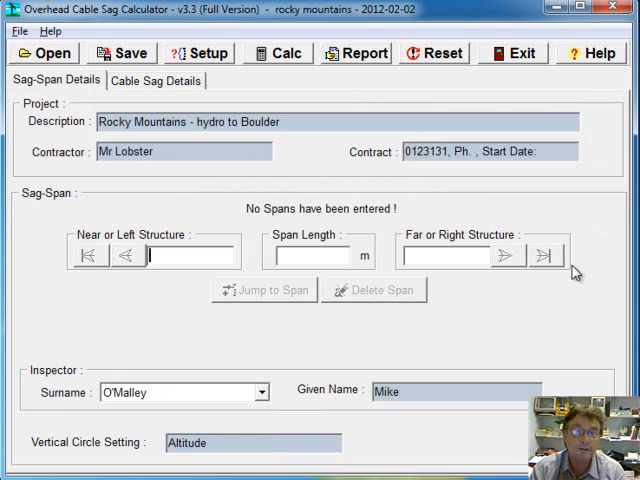
pyautogui.press('alt+tab')
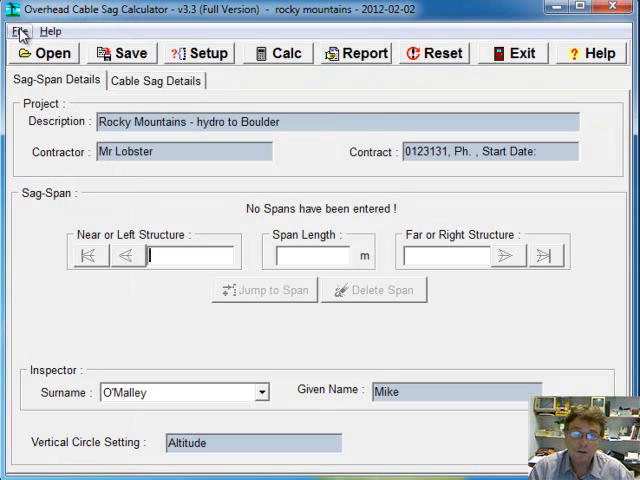
pyautogui.click(18, 30)
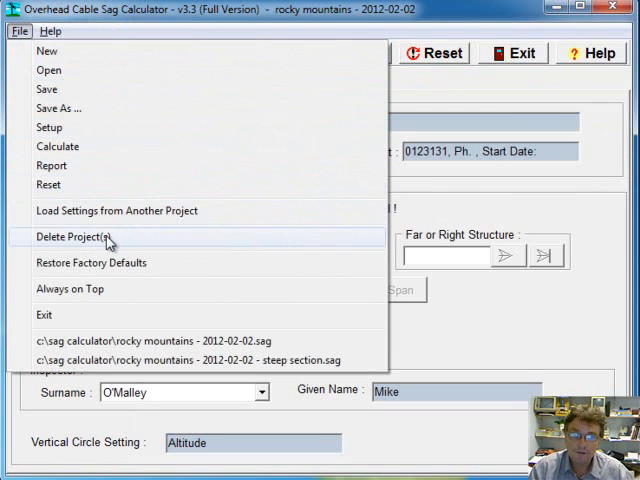
pyautogui.click(84, 236)
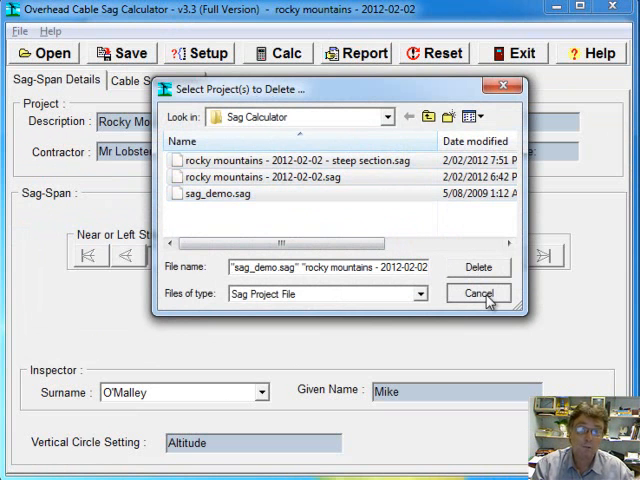
pyautogui.click(476, 292)
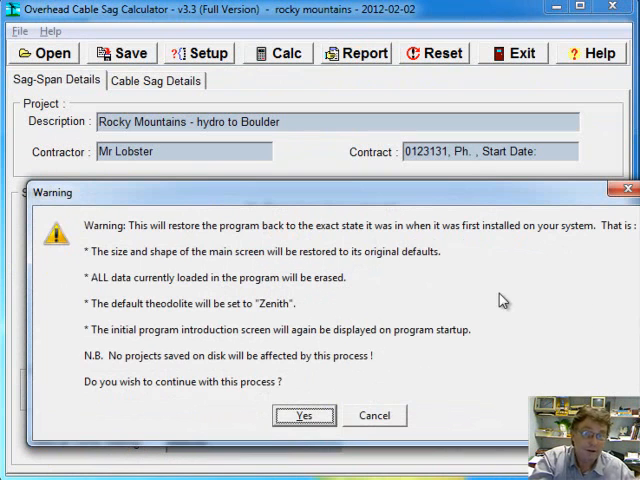
pyautogui.moveTo(416, 292)
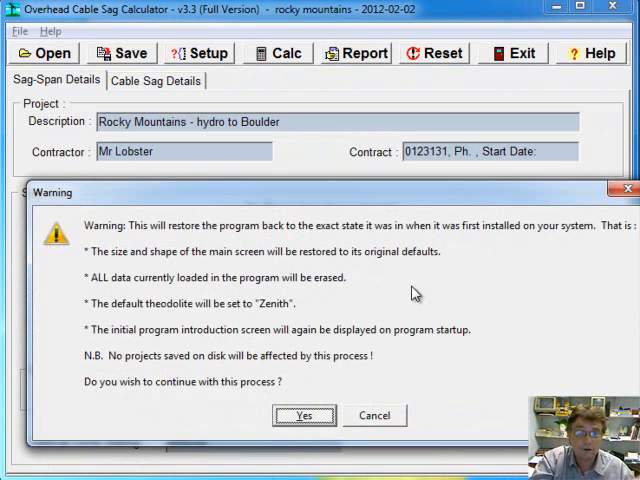
pyautogui.moveTo(348, 300)
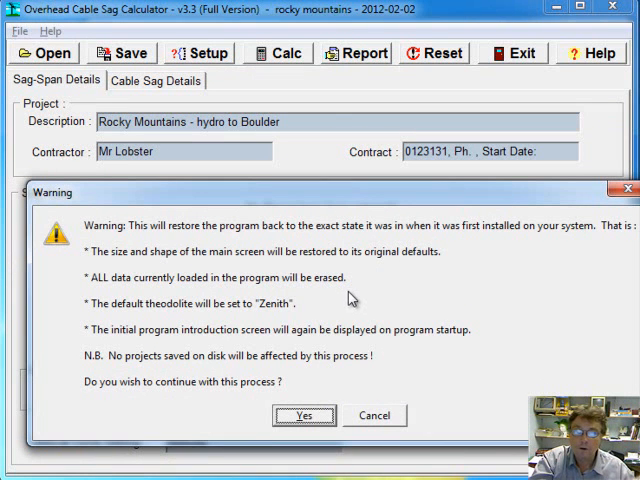
pyautogui.moveTo(352, 292)
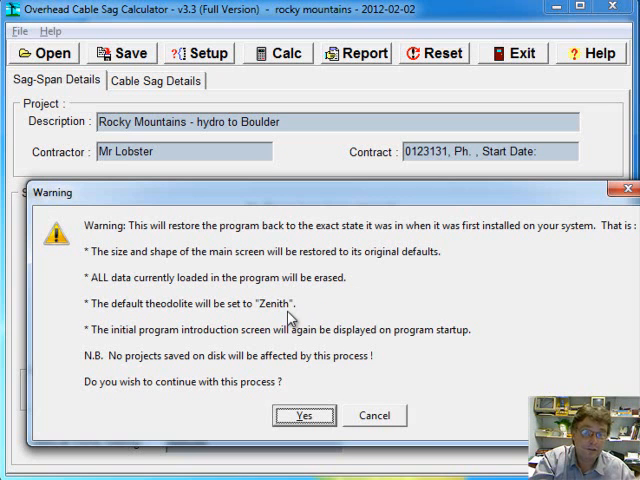
pyautogui.moveTo(304, 348)
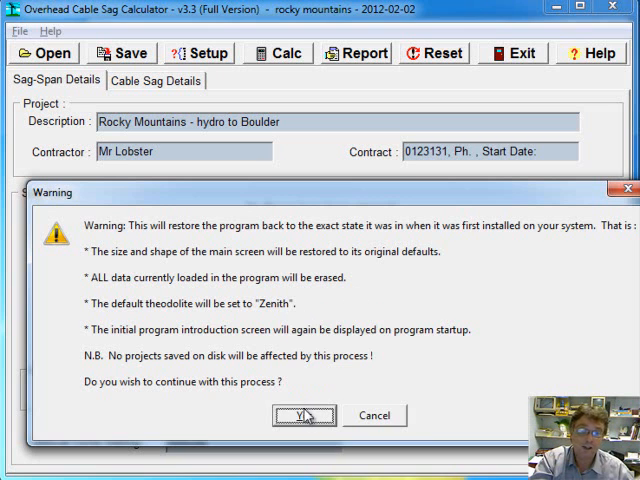
pyautogui.click(304, 416)
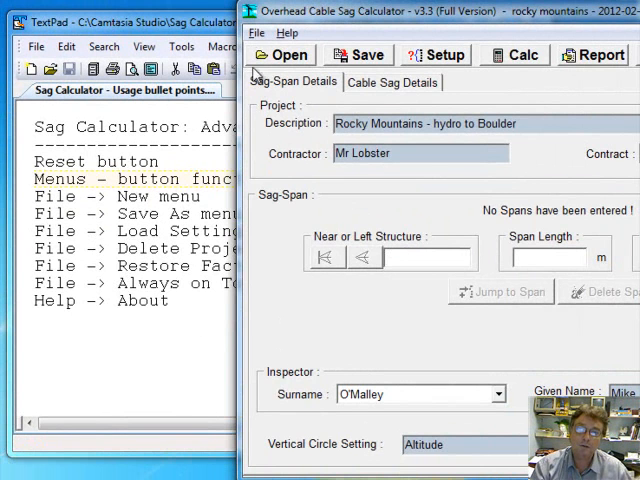
# Bring the TextPad usage notes forward, then return the calculator window to the front.
pyautogui.click(258, 32)
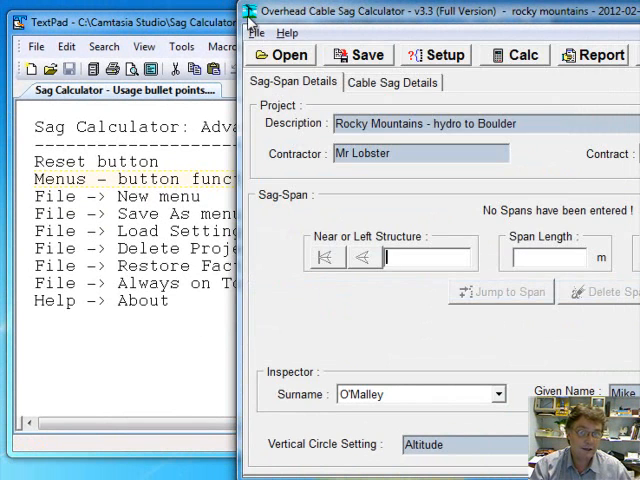
pyautogui.click(256, 32)
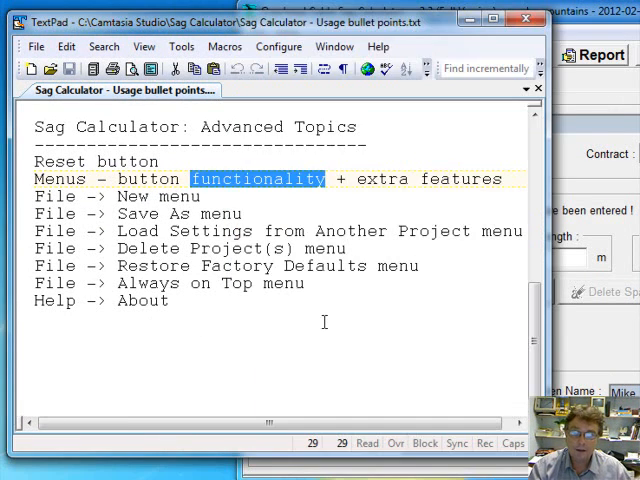
pyautogui.click(400, 16)
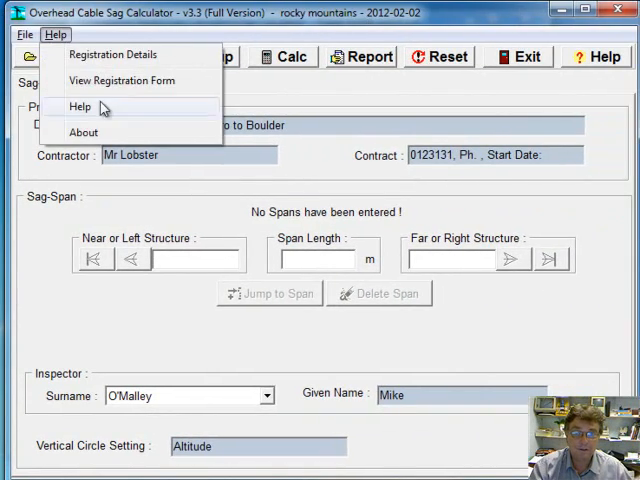
pyautogui.click(84, 132)
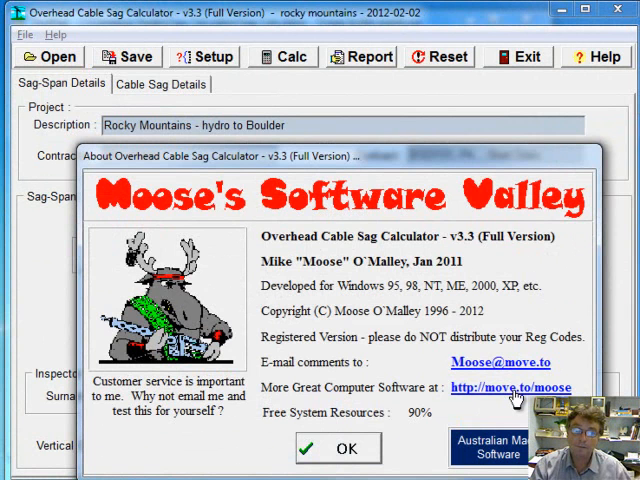
pyautogui.click(336, 448)
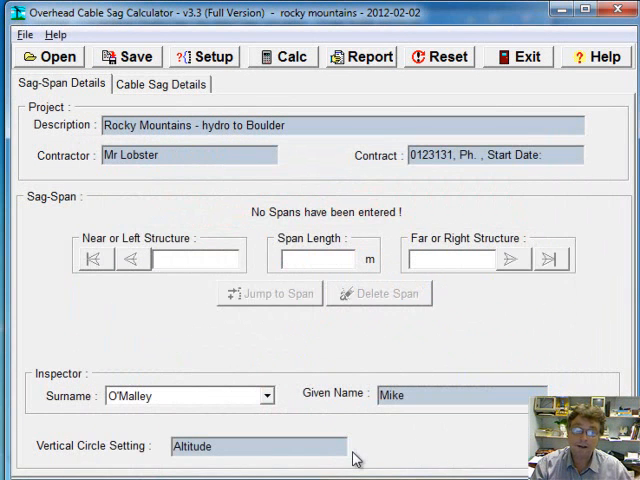